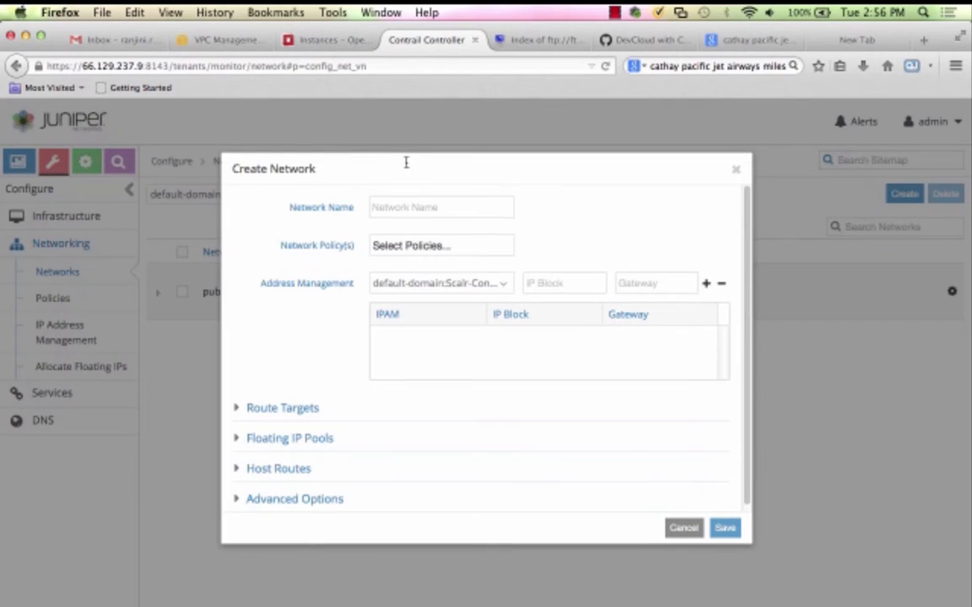
Create the IPSec-Mgmt-VN network with IP block 192.168.3.0/24 and save it.
type("IPSec-Mgmt-VN")
type("192.168.3.0")
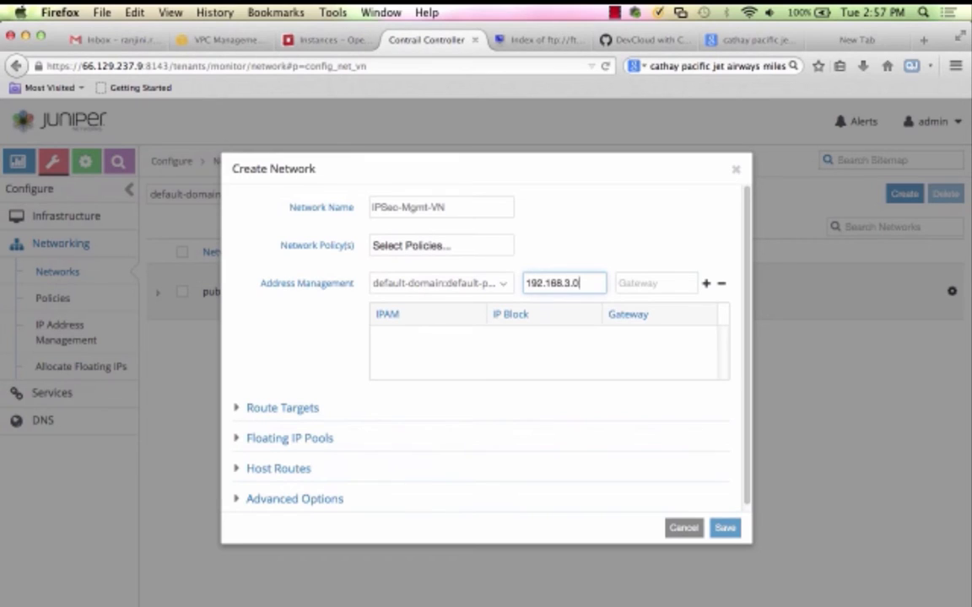
left_click(708, 283)
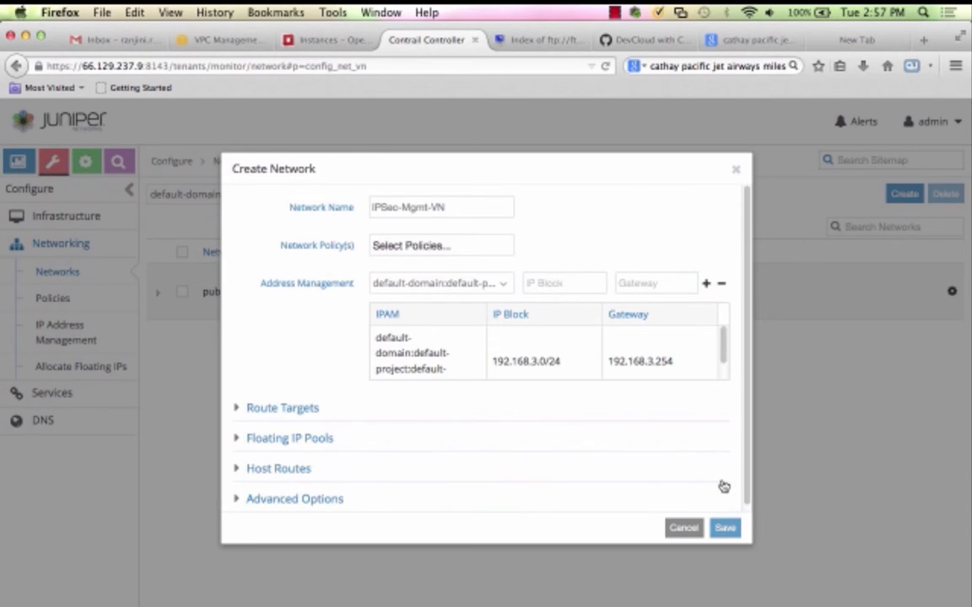
left_click(722, 526)
type("IPSec-Cor")
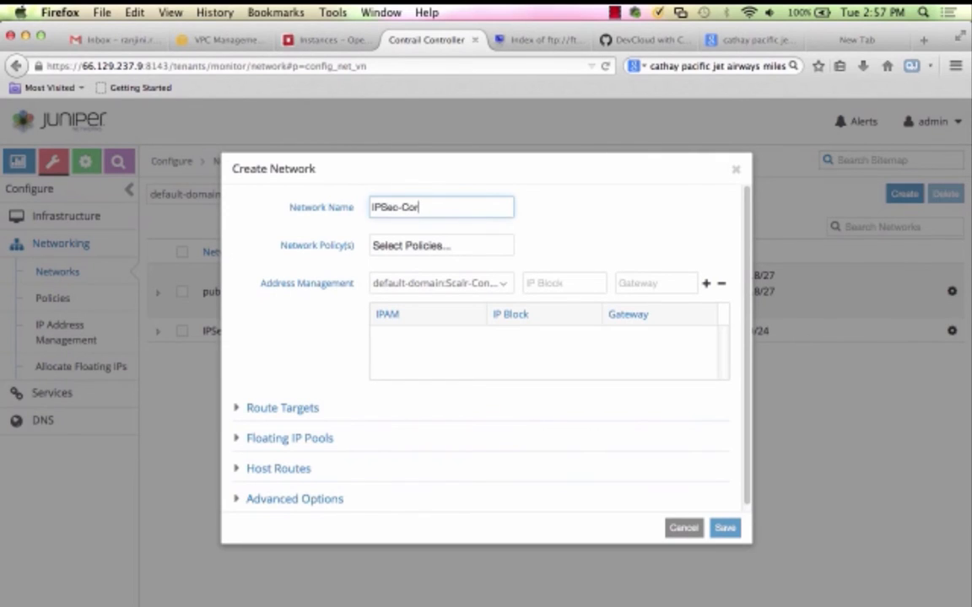
left_click(441, 284)
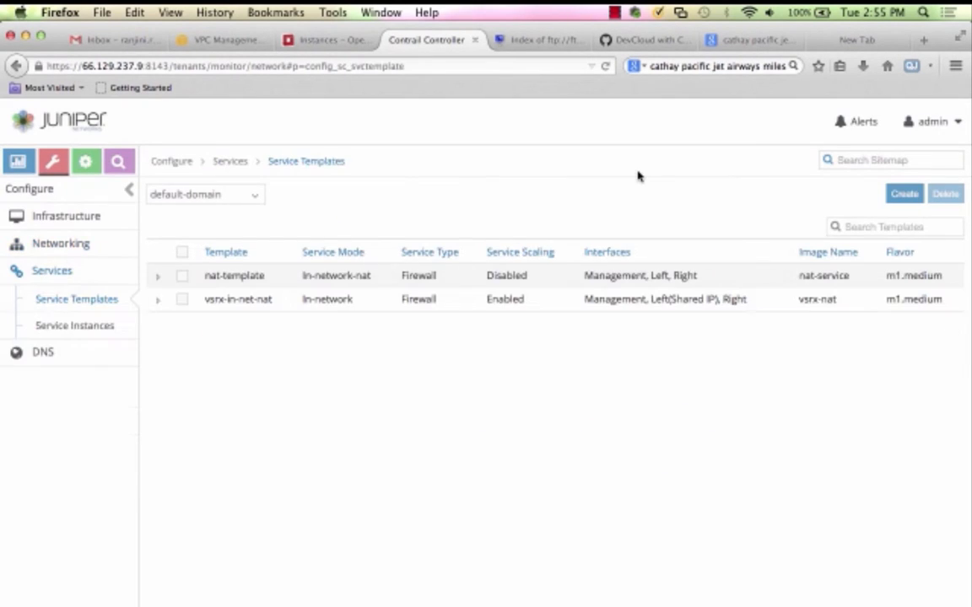
Add the in-network firewall template IPsec-vSRX-Template on image vsrx-ipsec and save it.
left_click(905, 194)
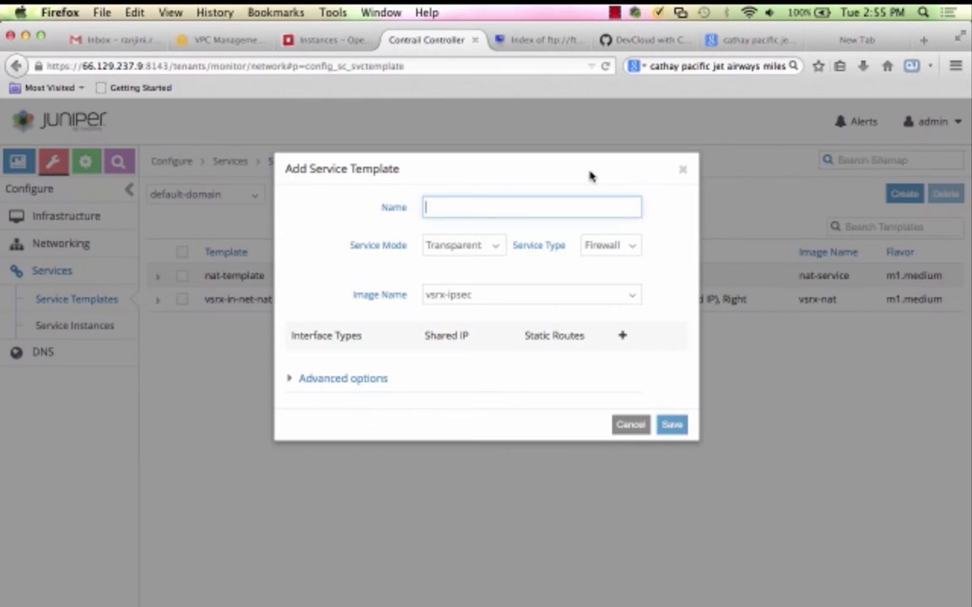
type("IPsec-")
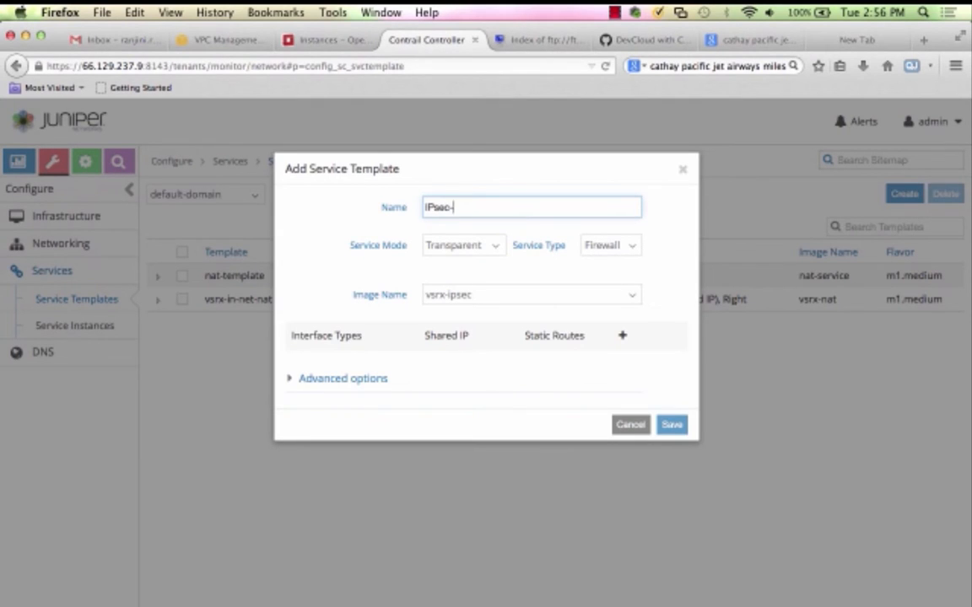
type("vSRX-Template")
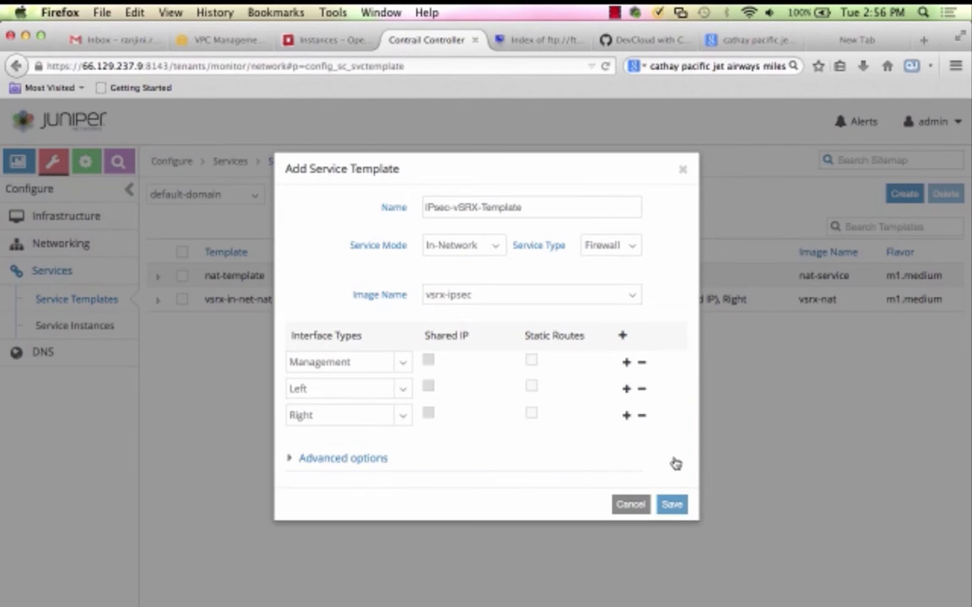
left_click(671, 505)
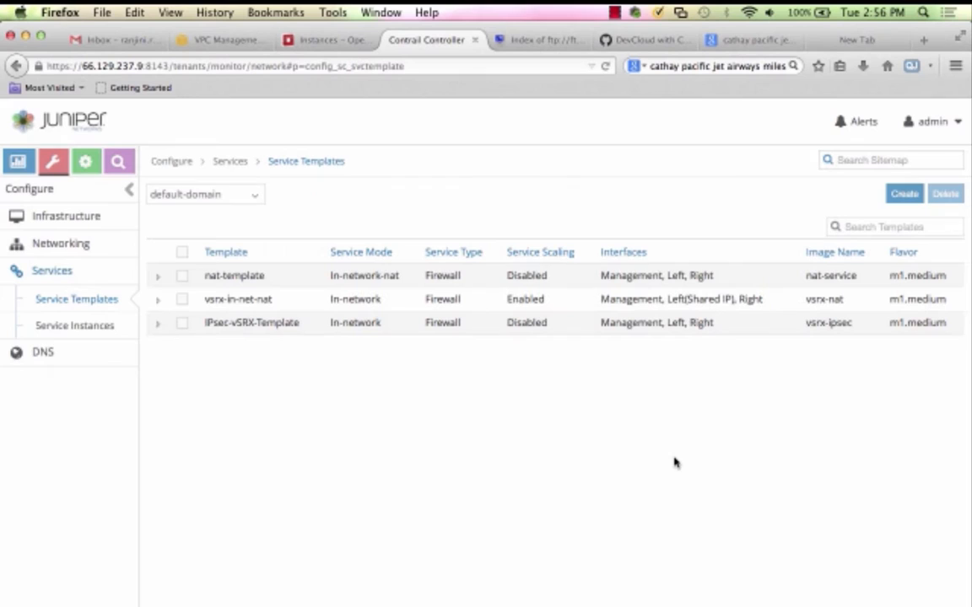
left_click(74, 324)
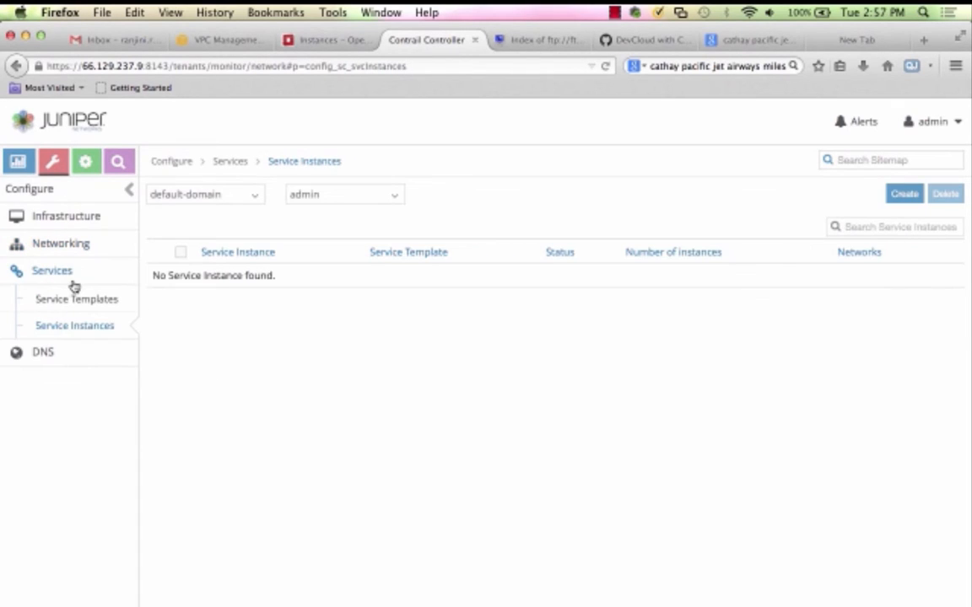
Create IPSec-vSRX-Instance from IPsec-vSRX-Template with interfaces IPSec-Mgmt-VN, IPSec-Corporate-VN and public.
left_click(904, 194)
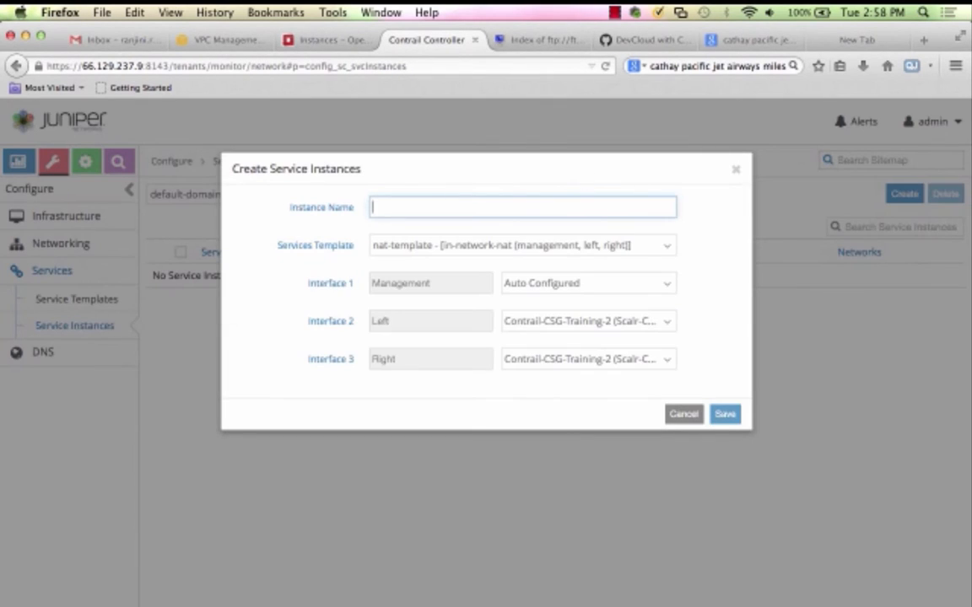
type("IPSec-vSRX-insta")
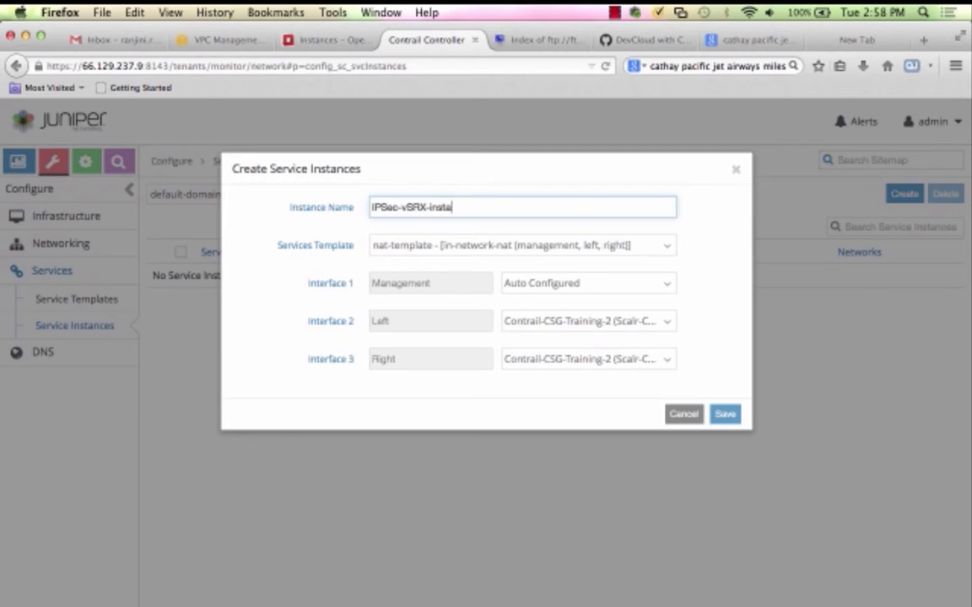
left_click(522, 244)
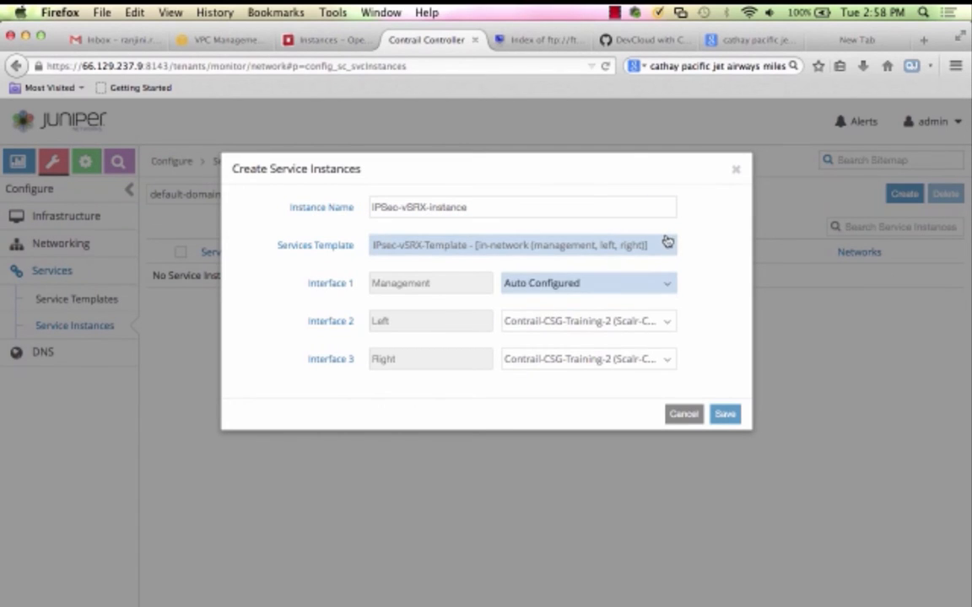
left_click(587, 283)
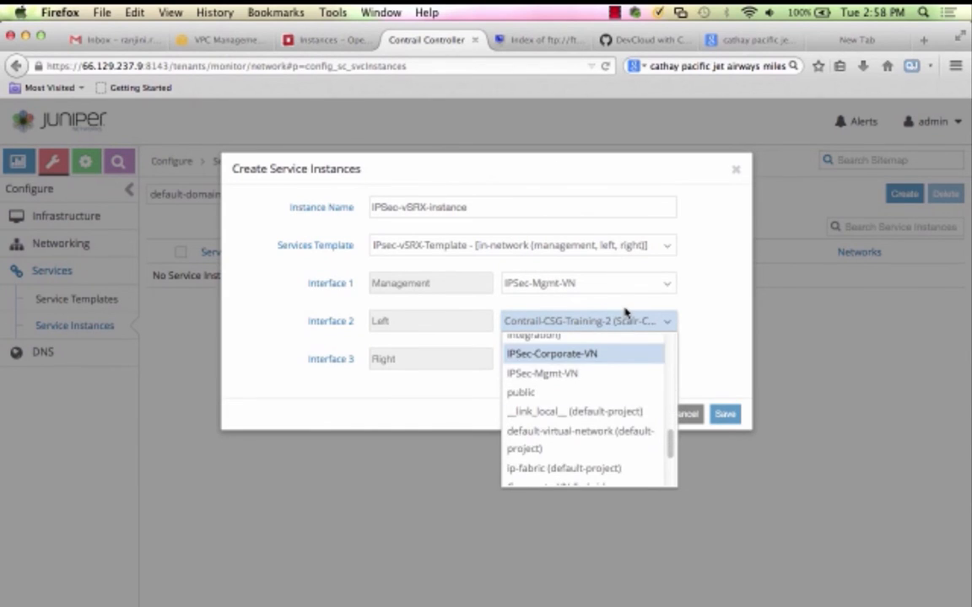
left_click(570, 353)
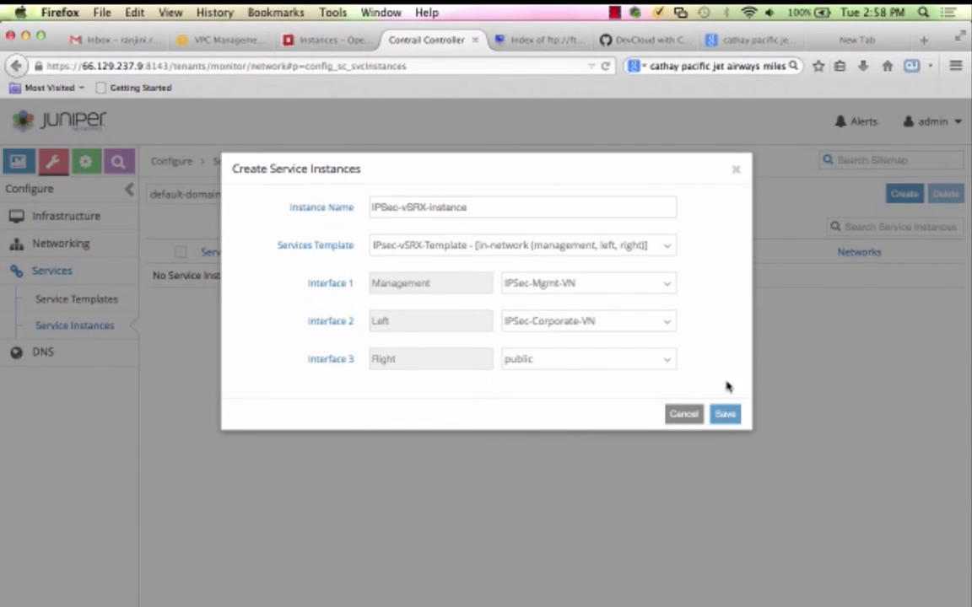
left_click(726, 414)
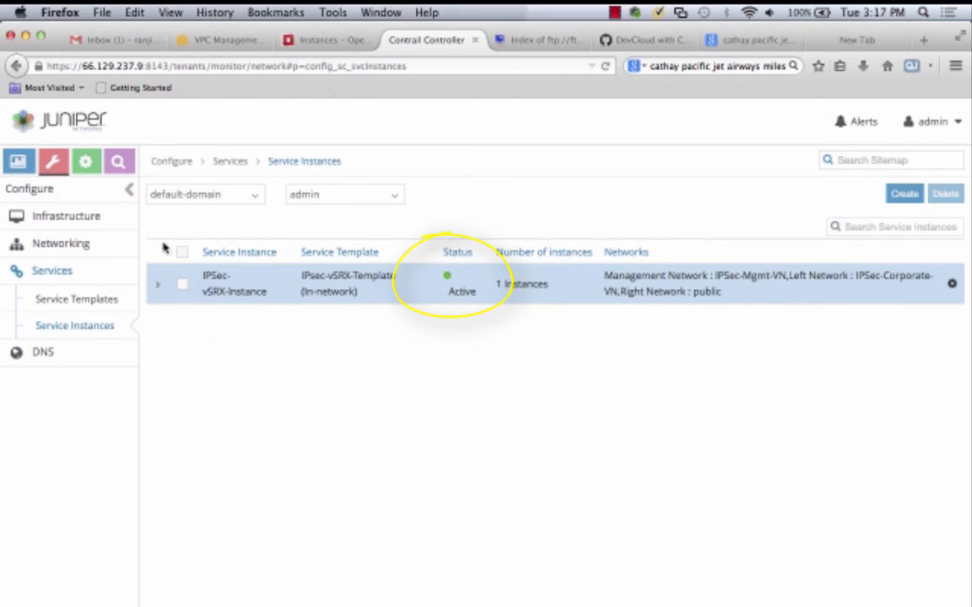
left_click(320, 40)
type("Cor")
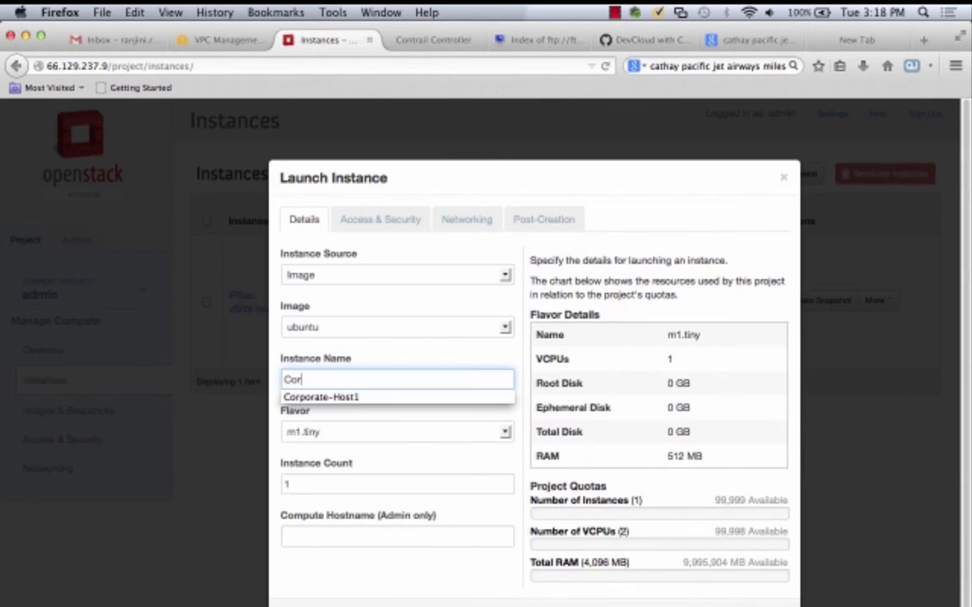
Move the Corporate-Host1 launch form to the Networking step and add a network.
left_click(472, 220)
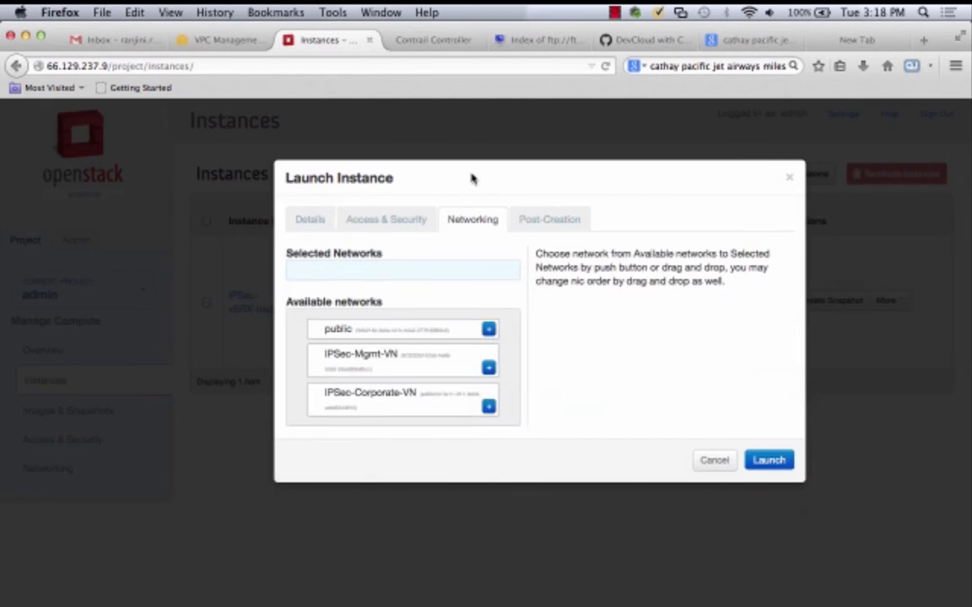
left_click(769, 459)
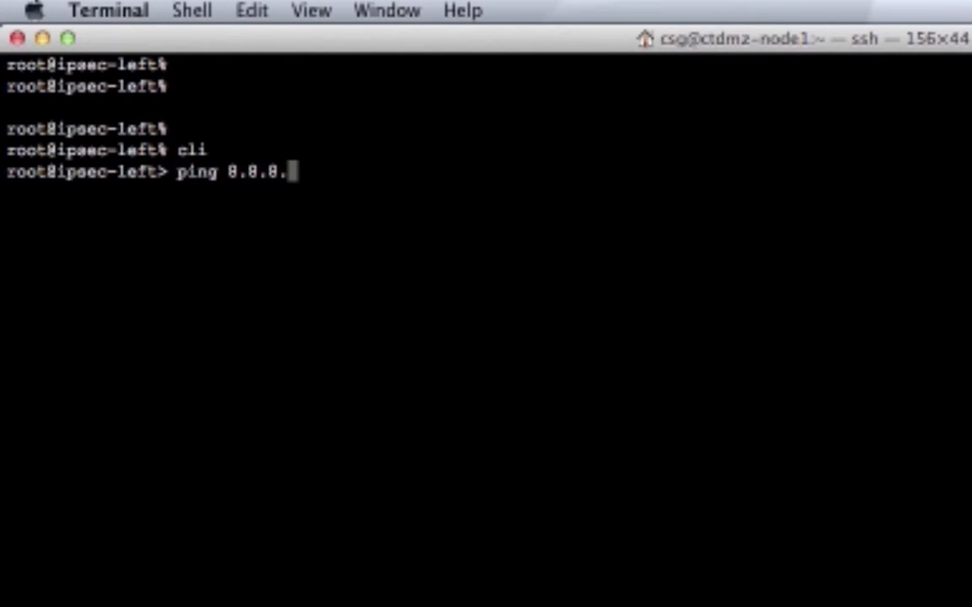
Run ping 8.8.8.8 from ipsec-left and get three replies with no loss.
key("Enter")
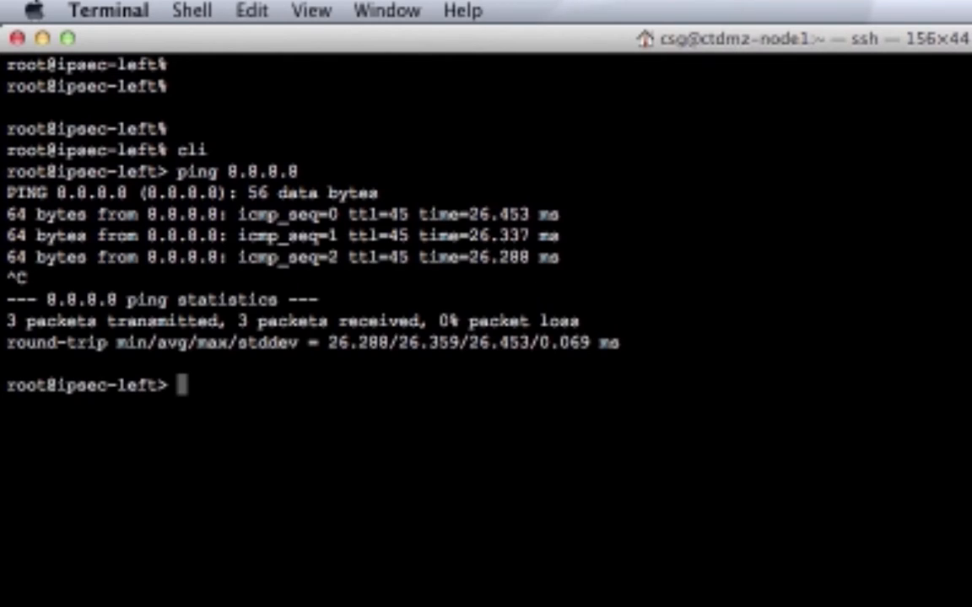
mouse_move(422, 155)
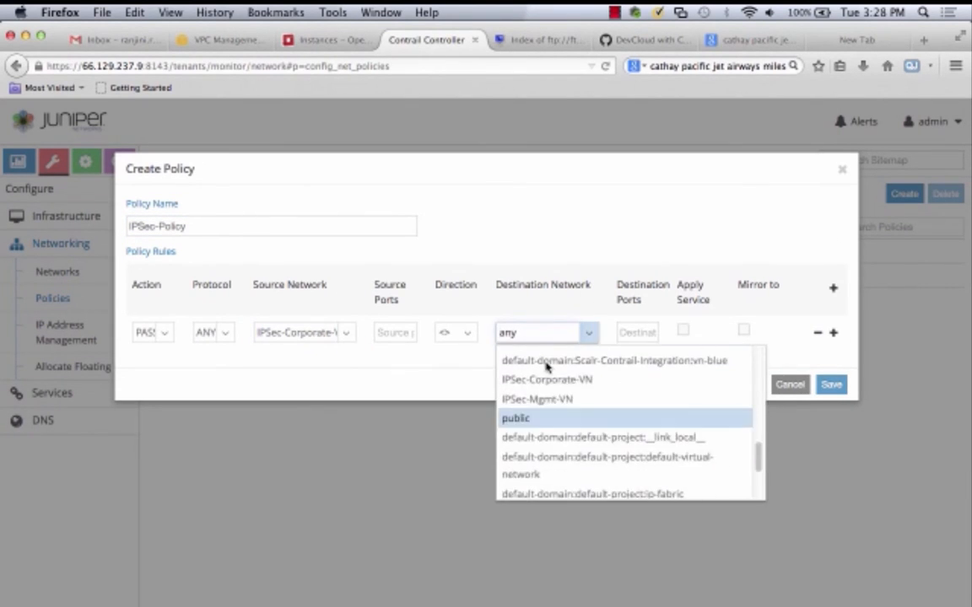
Set public as IPSec-Policy's destination, save the policy and return to the networks list.
left_click(517, 418)
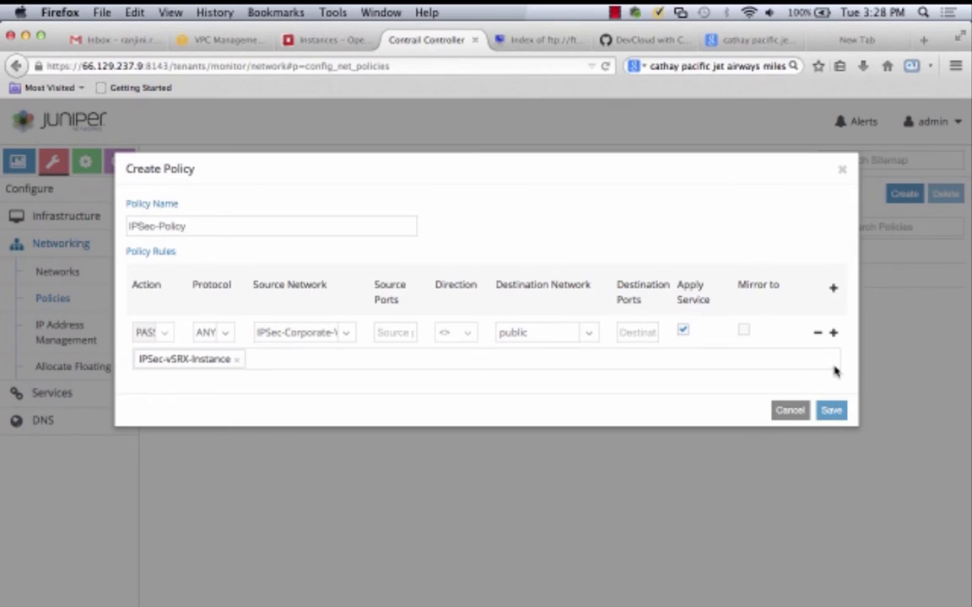
left_click(830, 410)
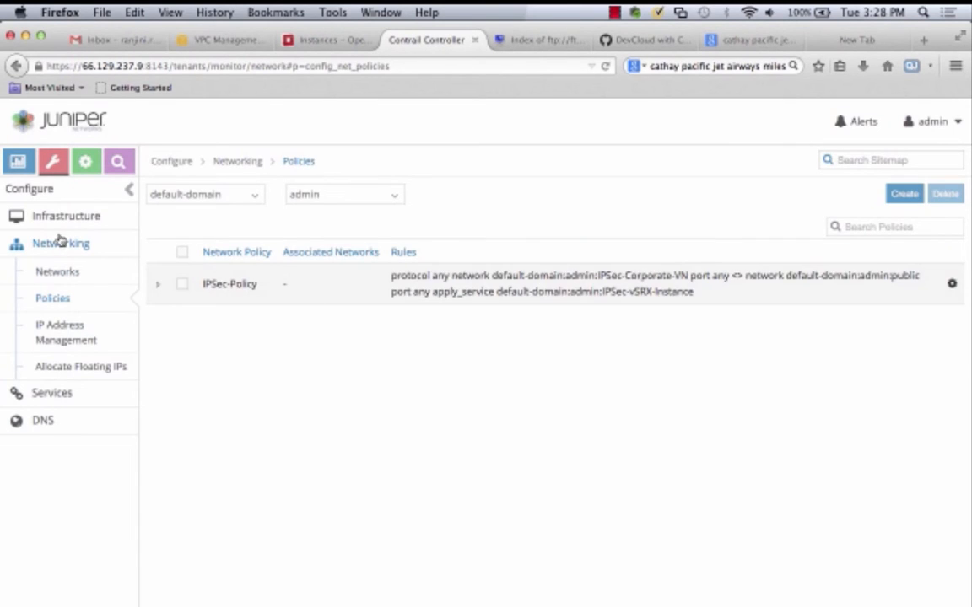
left_click(57, 270)
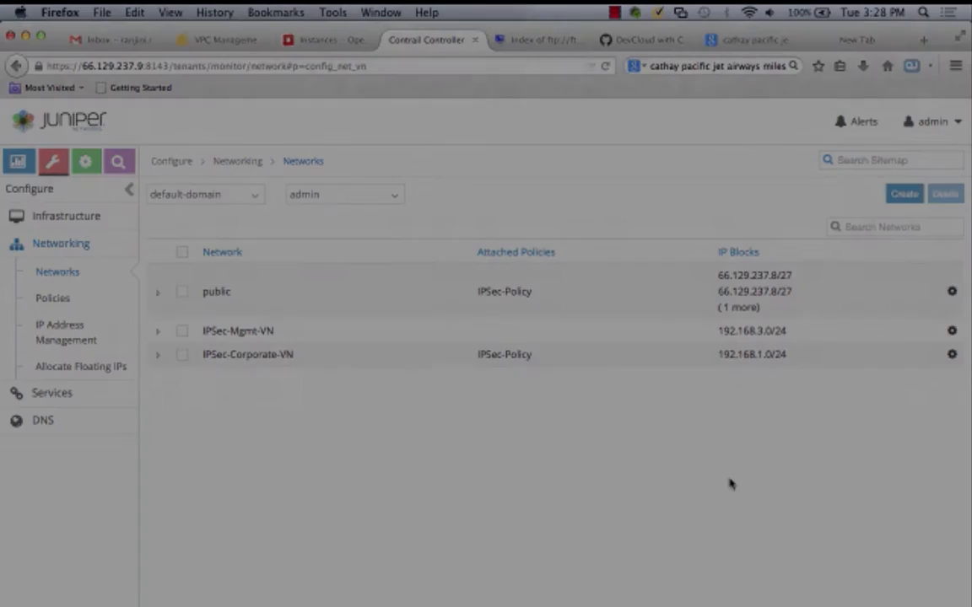
Start the VPC wizard with the Private Subnet and Hardware VPN option.
left_click(216, 41)
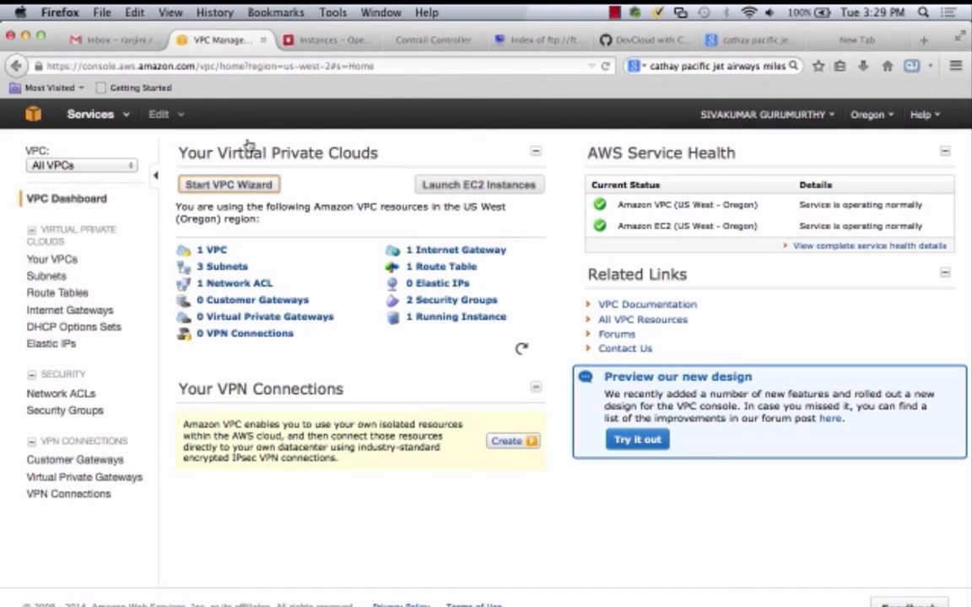
left_click(229, 184)
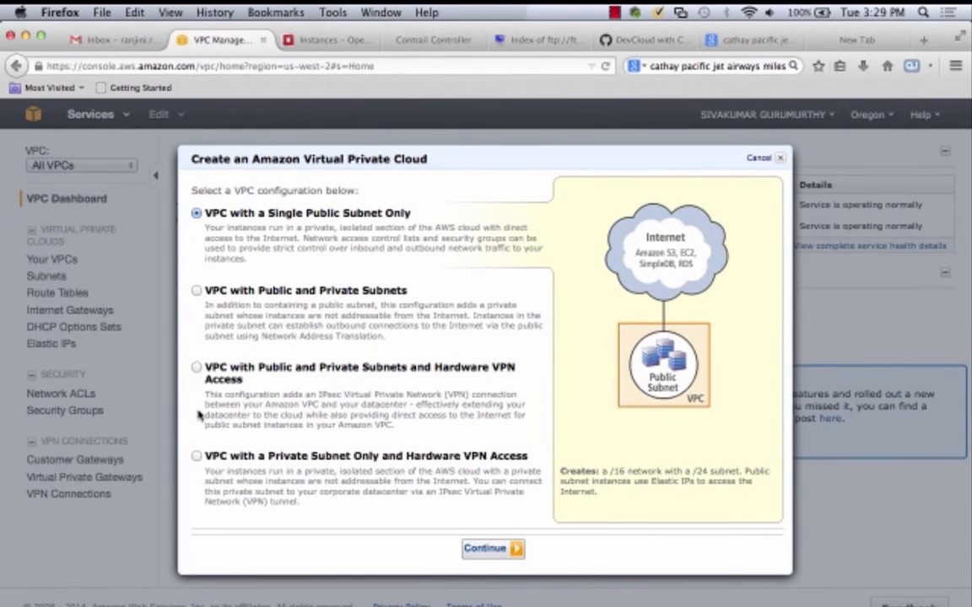
left_click(196, 455)
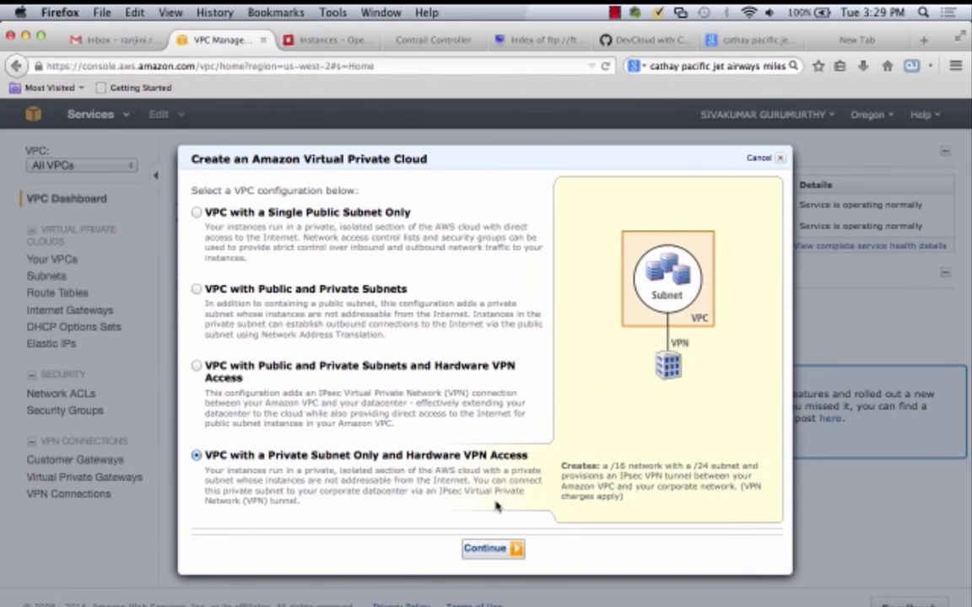
left_click(489, 548)
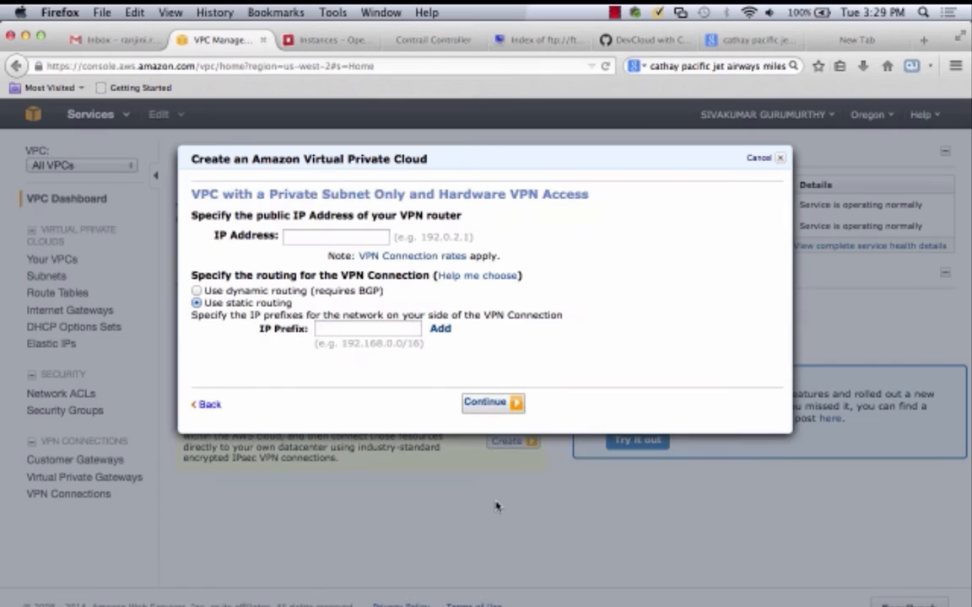
Enter customer router IP 66.129.237.12 and on-premise prefix 192.168.1.0/24.
left_click(334, 236)
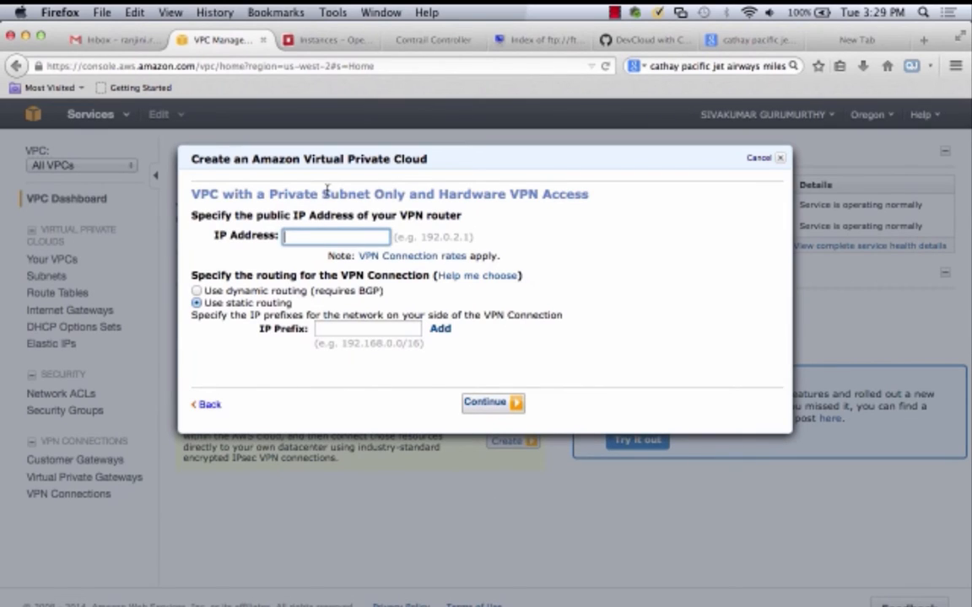
type("66.129.237.12")
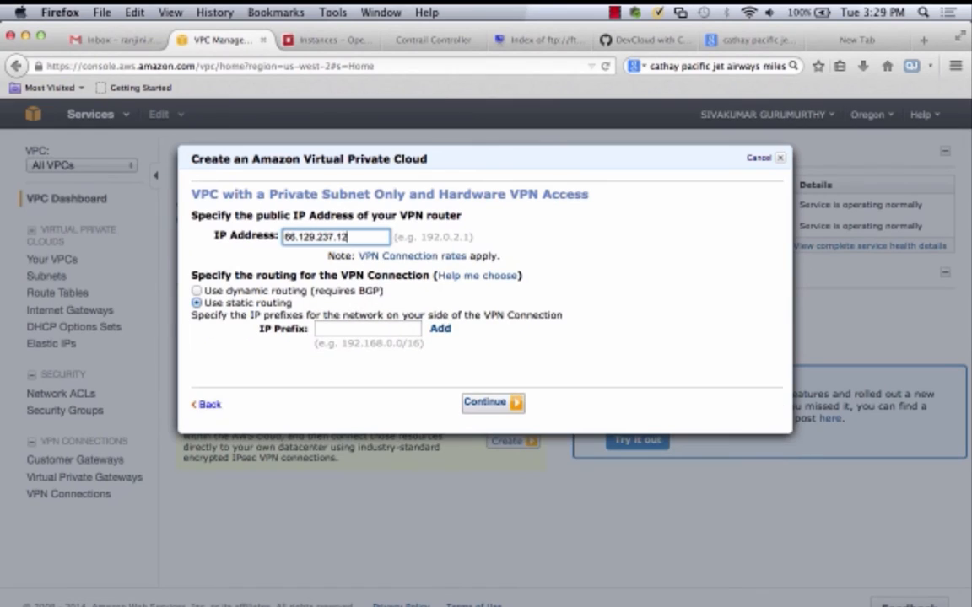
type("192.168.1.")
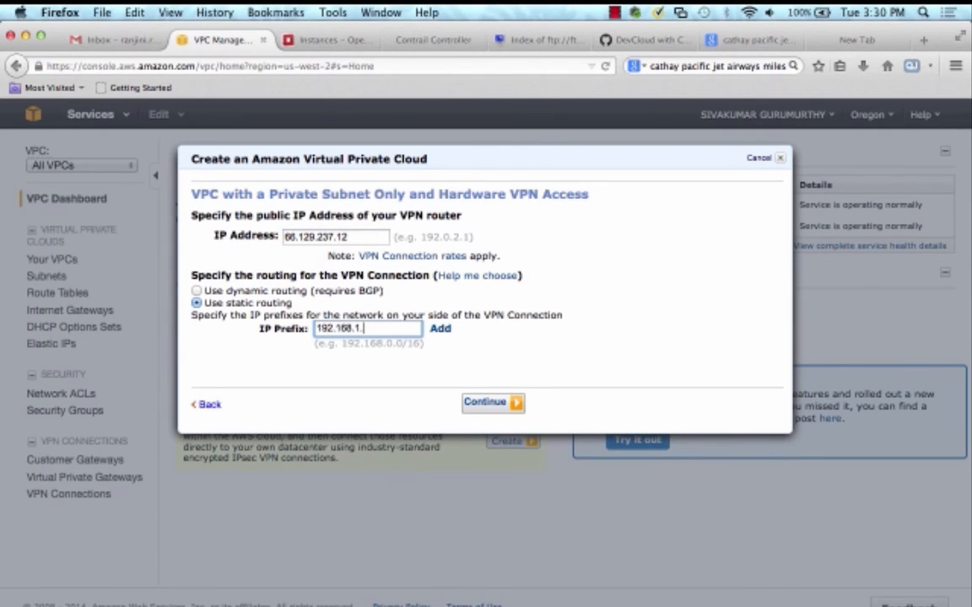
type("0/24")
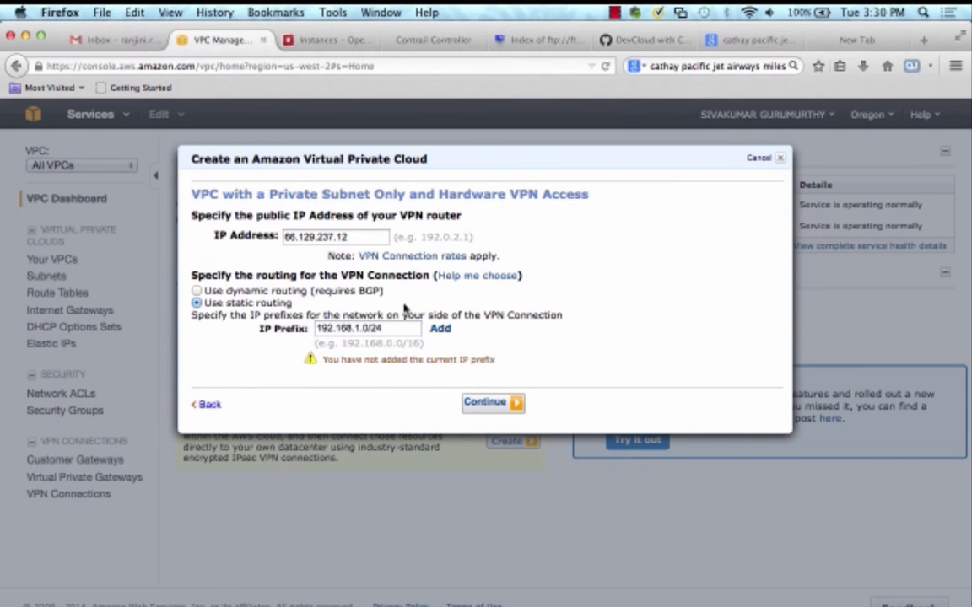
left_click(493, 401)
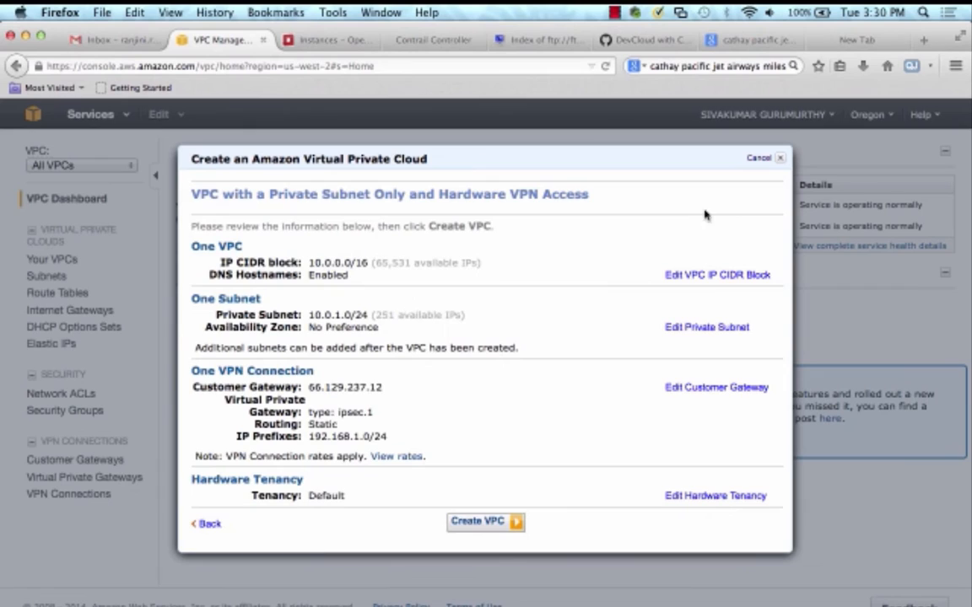
Change the VPC CIDR block to 192.168.2.0/24 and create the VPC with its VPN.
left_click(715, 279)
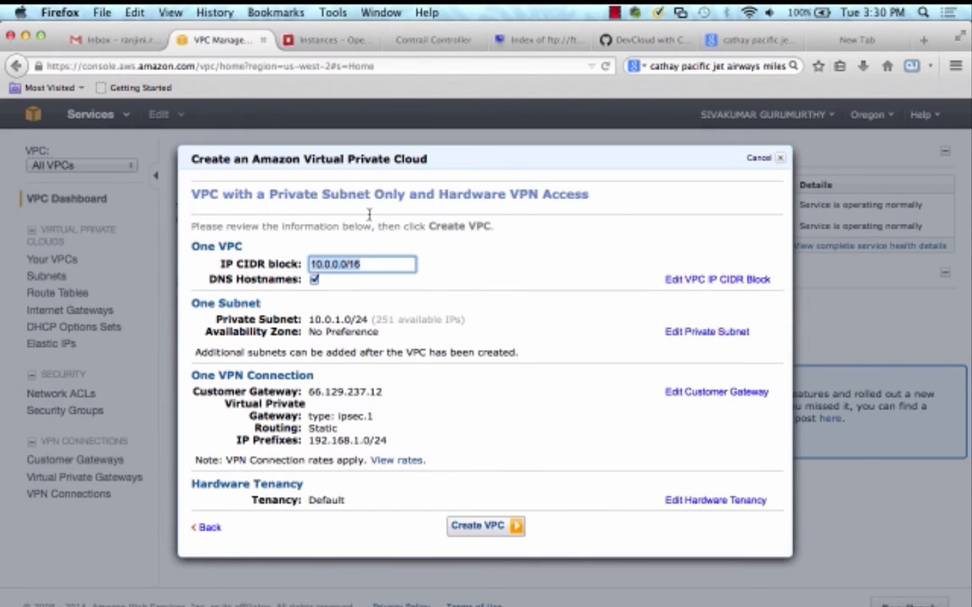
type("192.168")
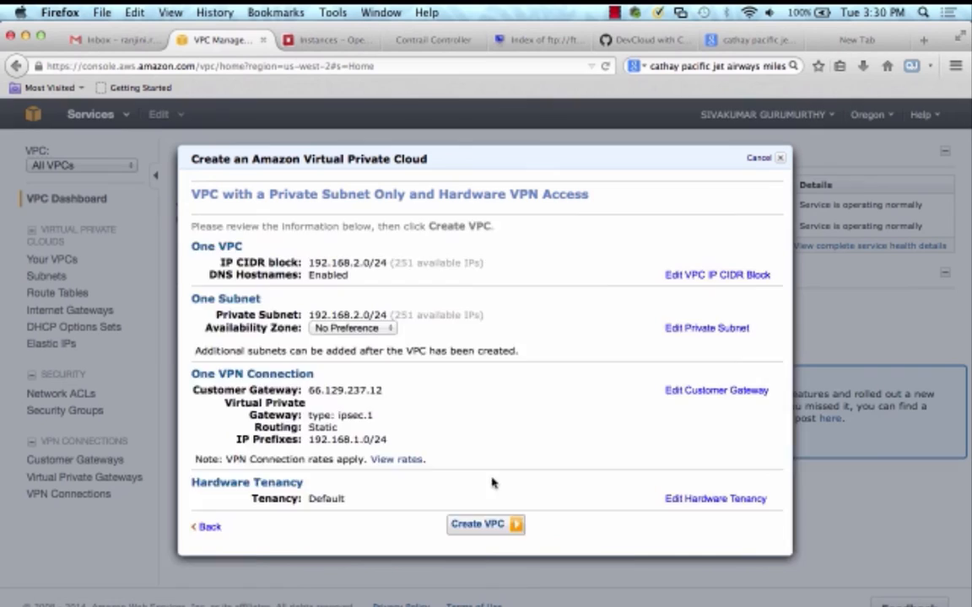
left_click(484, 526)
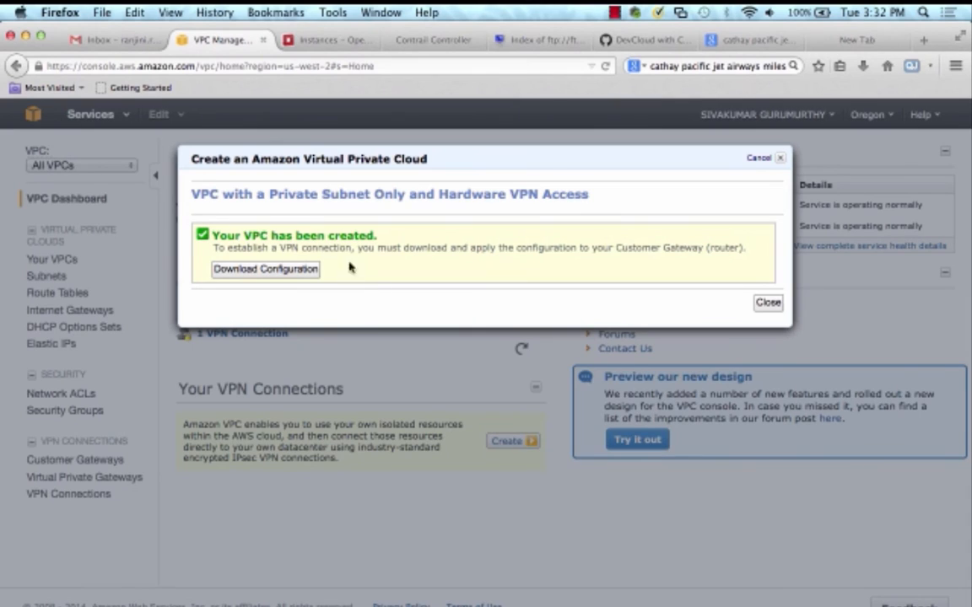
Download the VPN configuration for Juniper J-Series routers on JunOS 9.5+.
left_click(766, 303)
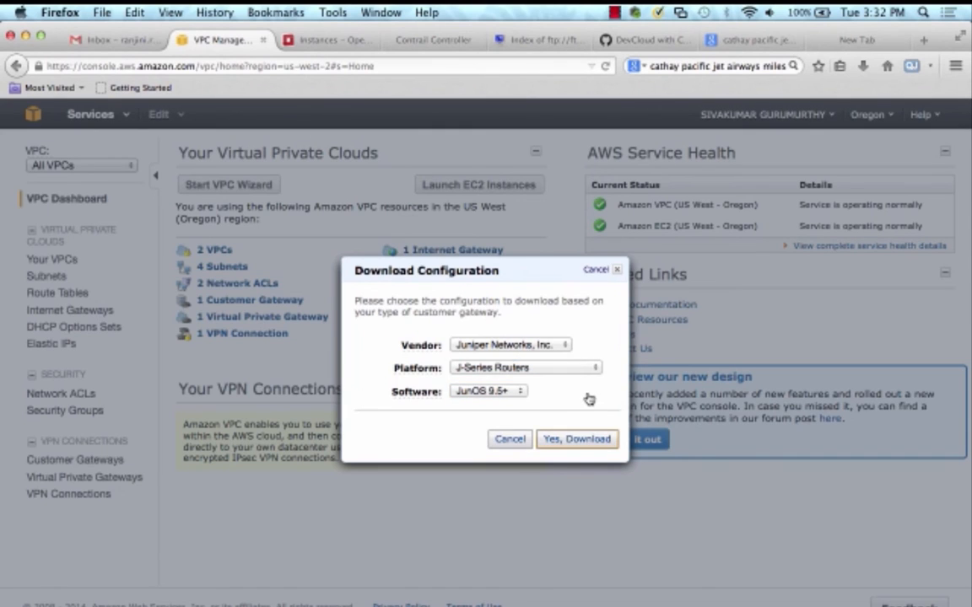
left_click(577, 439)
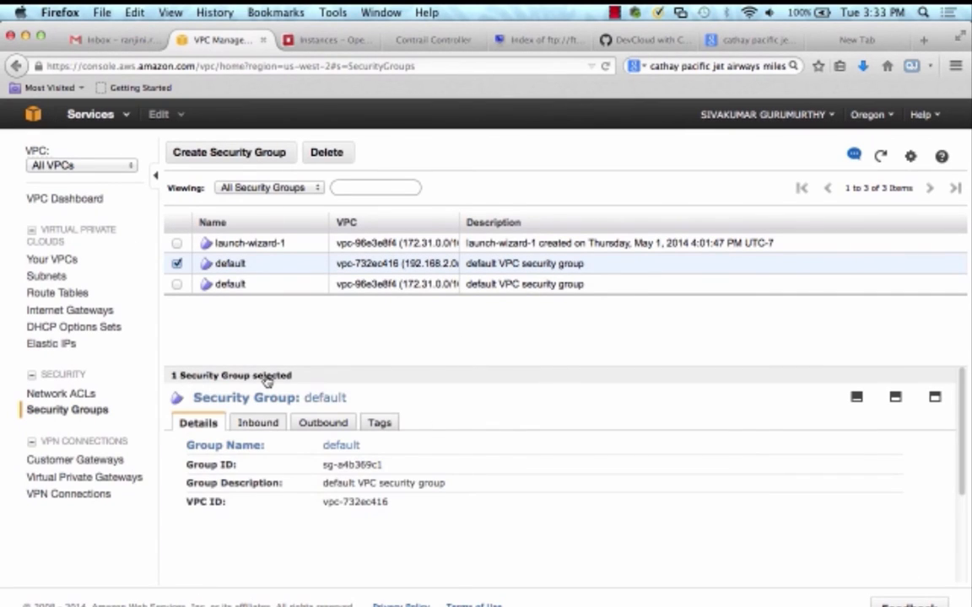
Add an inbound All Traffic rule from 192.168.1.0/24 to the default security group.
left_click(256, 422)
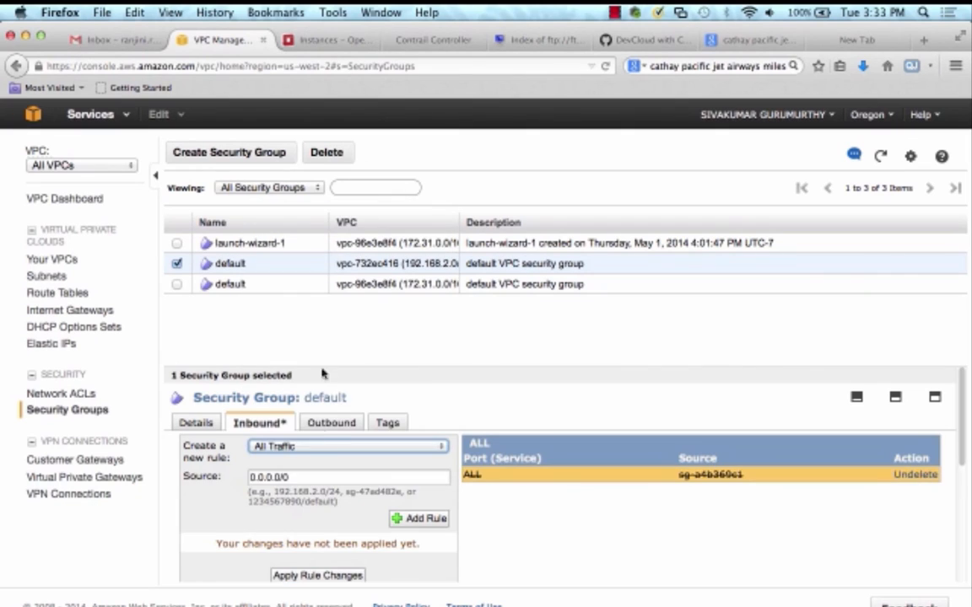
type("192.168.1")
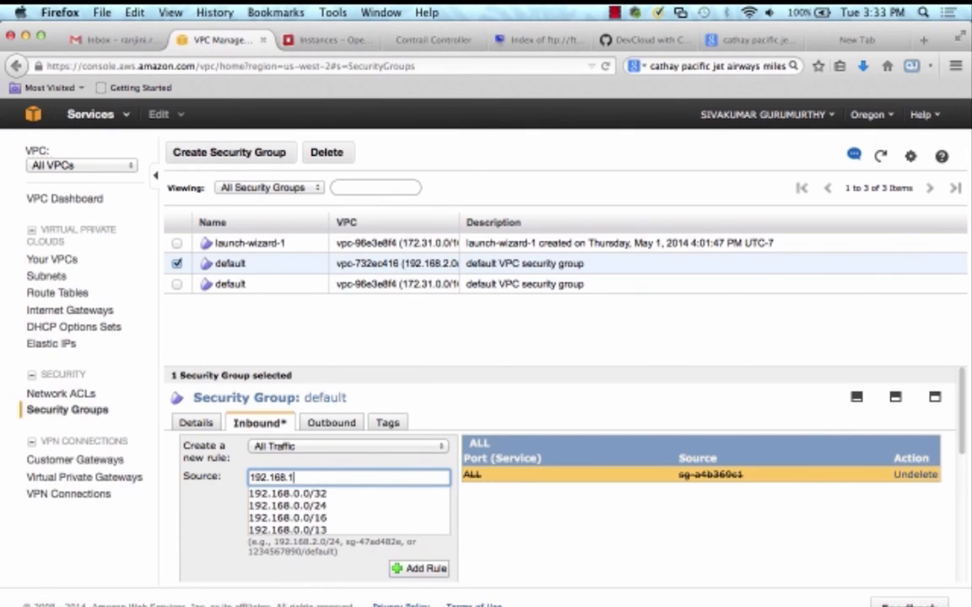
left_click(287, 502)
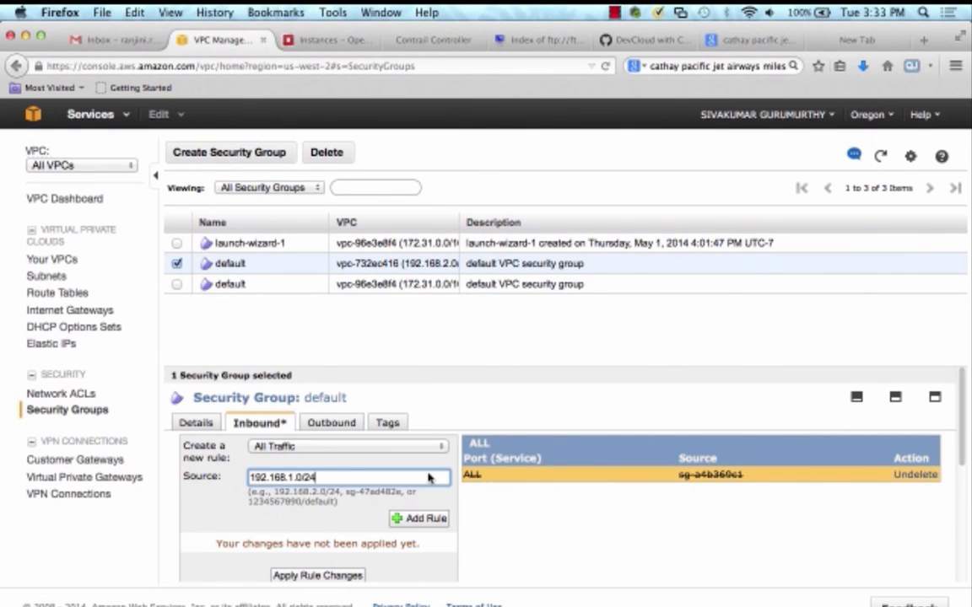
Replace the outbound rule with an All Traffic rule and apply the changes.
left_click(321, 422)
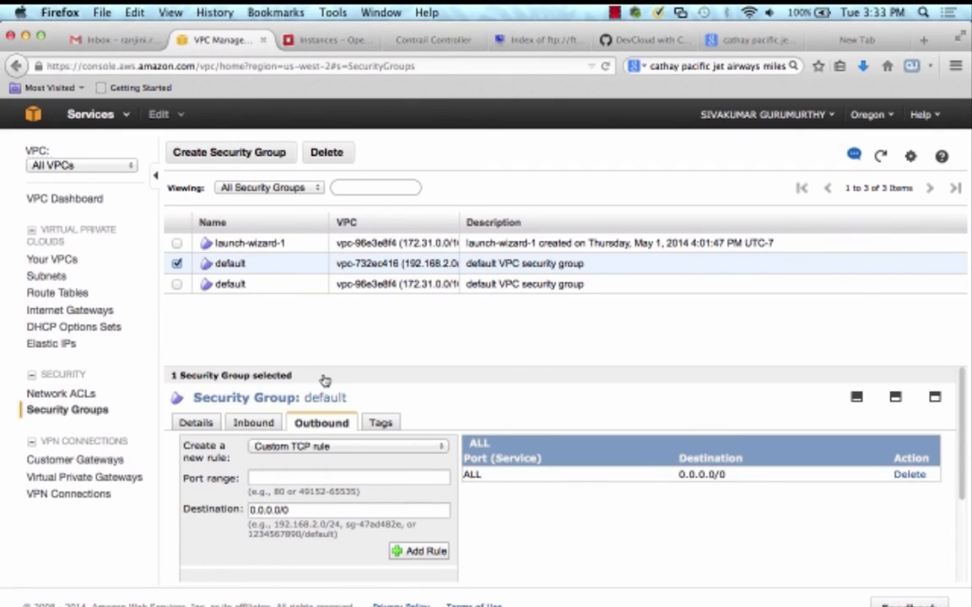
left_click(897, 476)
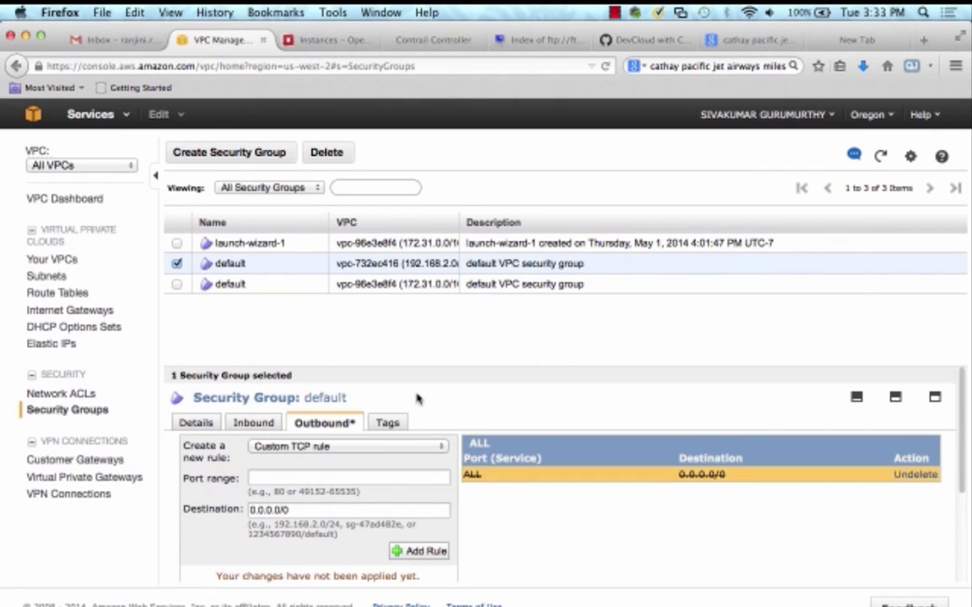
left_click(347, 447)
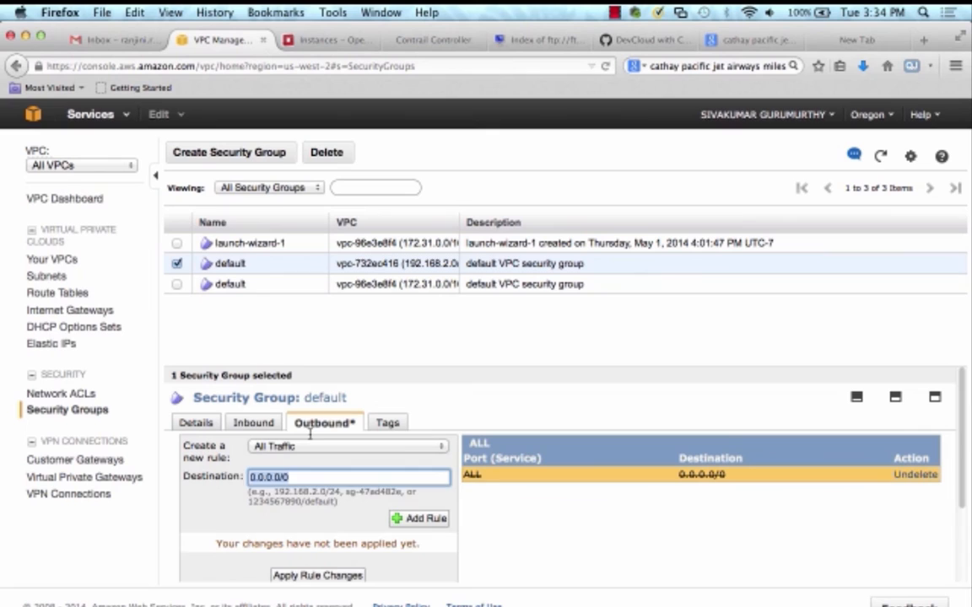
type("192.168.1.0/2")
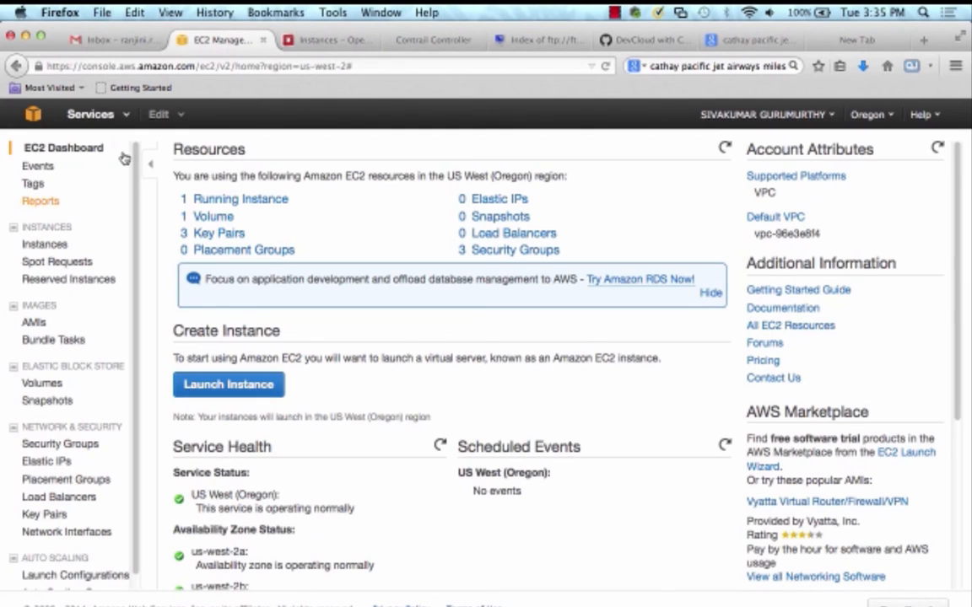
Launch a t1.micro instance tagged AWS-Host in the default security group with key pair aws-host-key.
left_click(230, 384)
type("A")
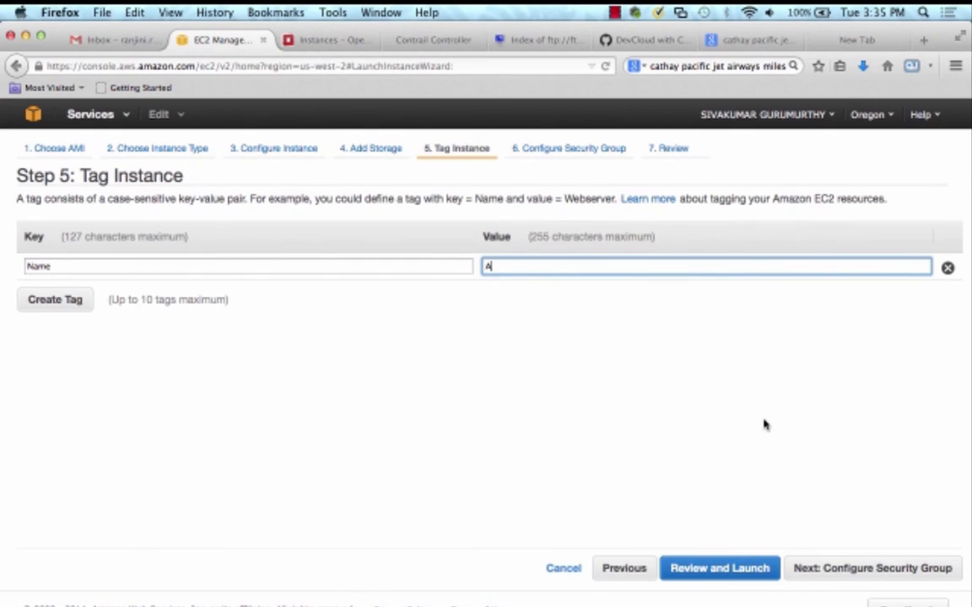
type("WS-Host")
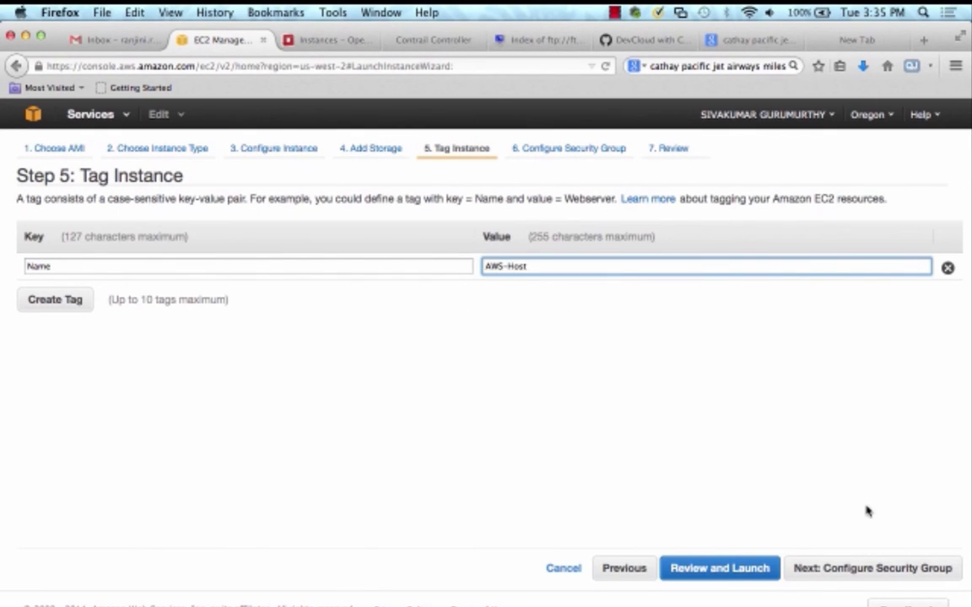
left_click(872, 567)
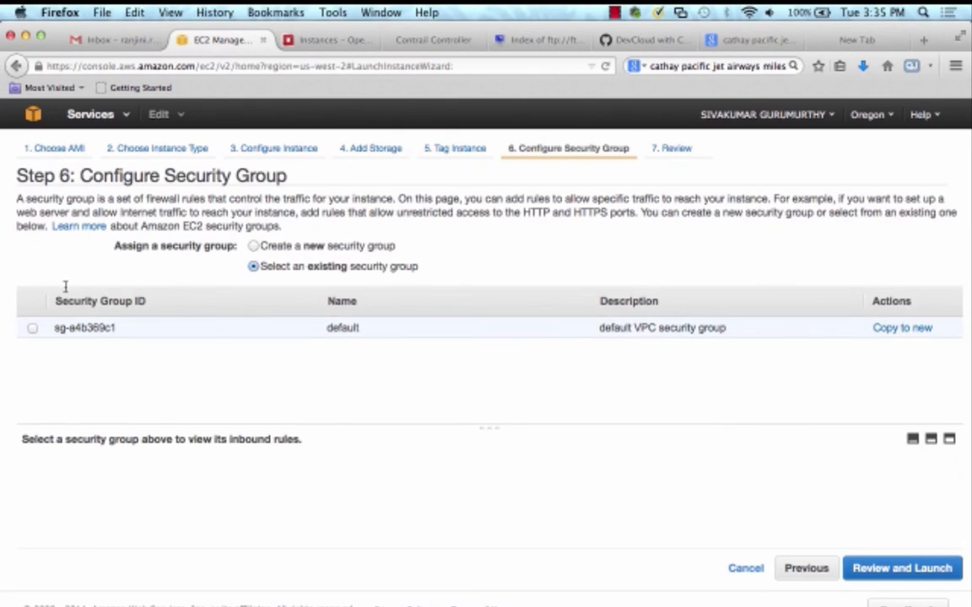
left_click(37, 327)
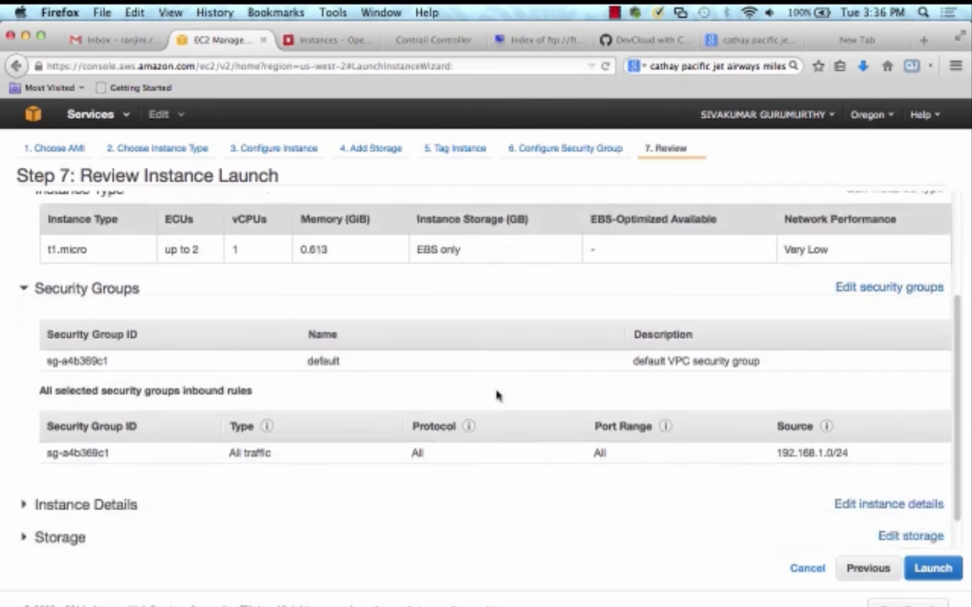
left_click(940, 571)
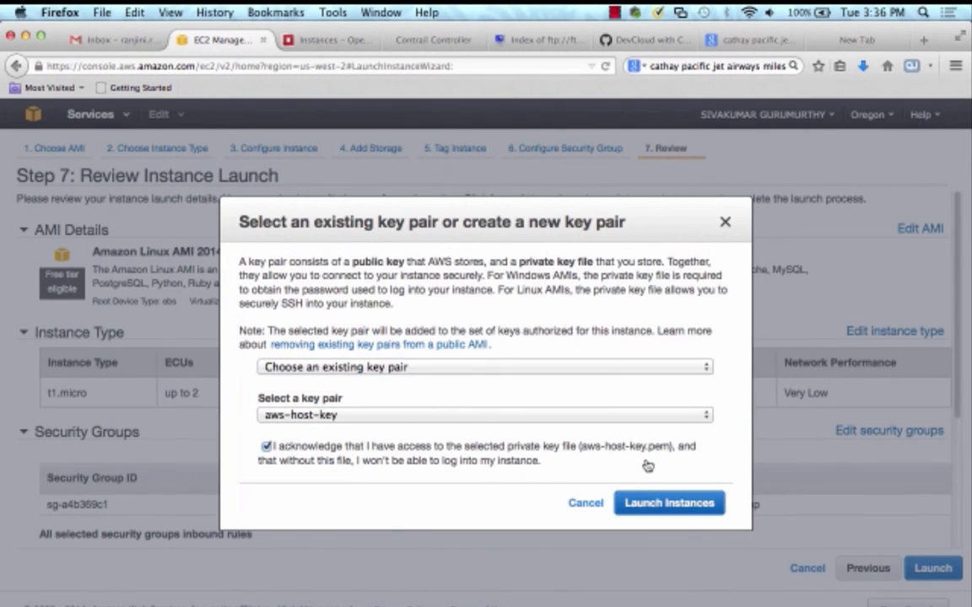
left_click(668, 503)
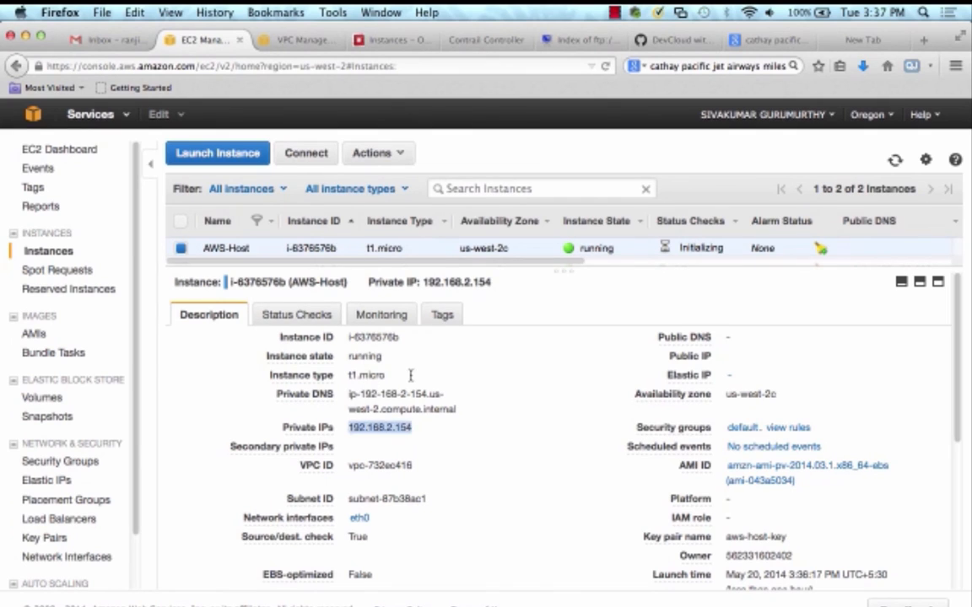
Go from the AWS-Host instance (private IP 192.168.2.154) to the VPC's VPN Connections list.
left_click(300, 40)
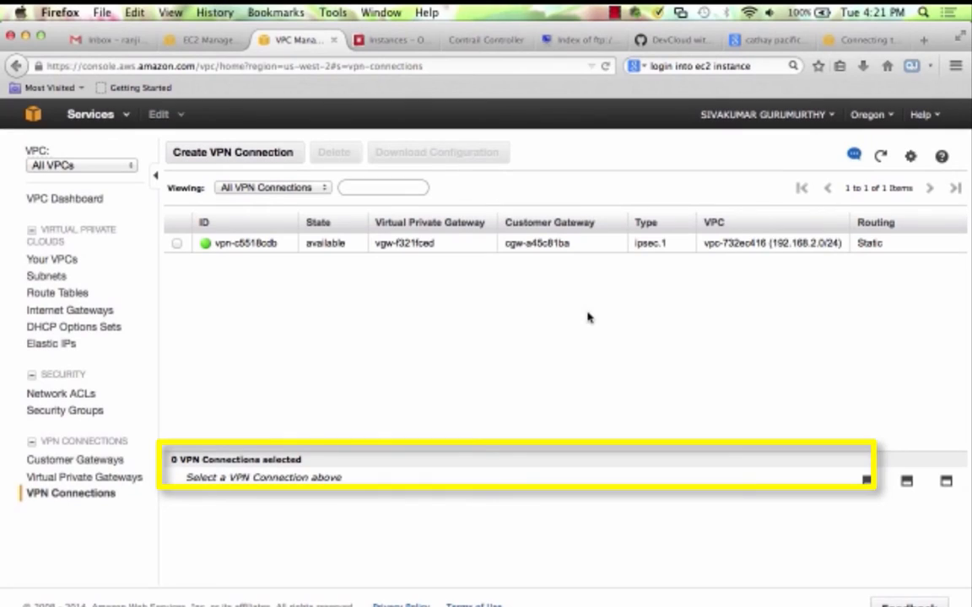
Switch from the available ipsec.1 VPN connection to the corporate host's SSH terminal.
left_click(175, 245)
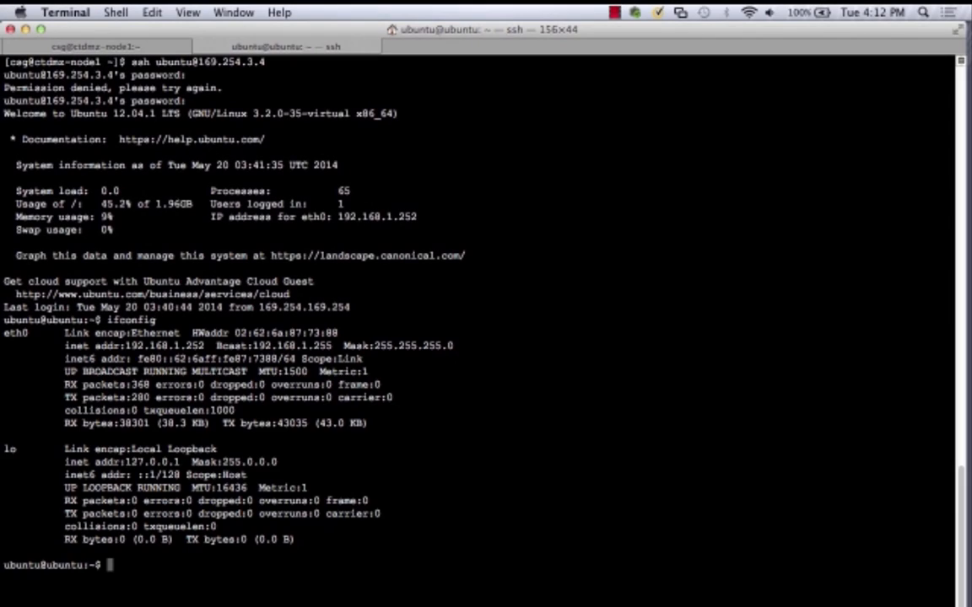
Enter 'ping 192.168.2.154' at the corporate host's prompt, targeting the AWS host.
type("ping")
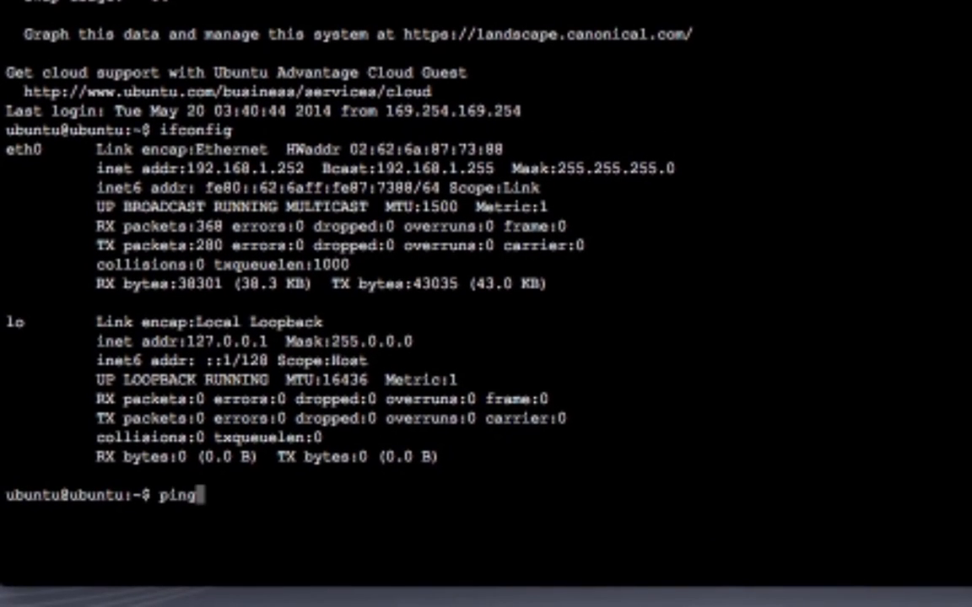
type("192.168")
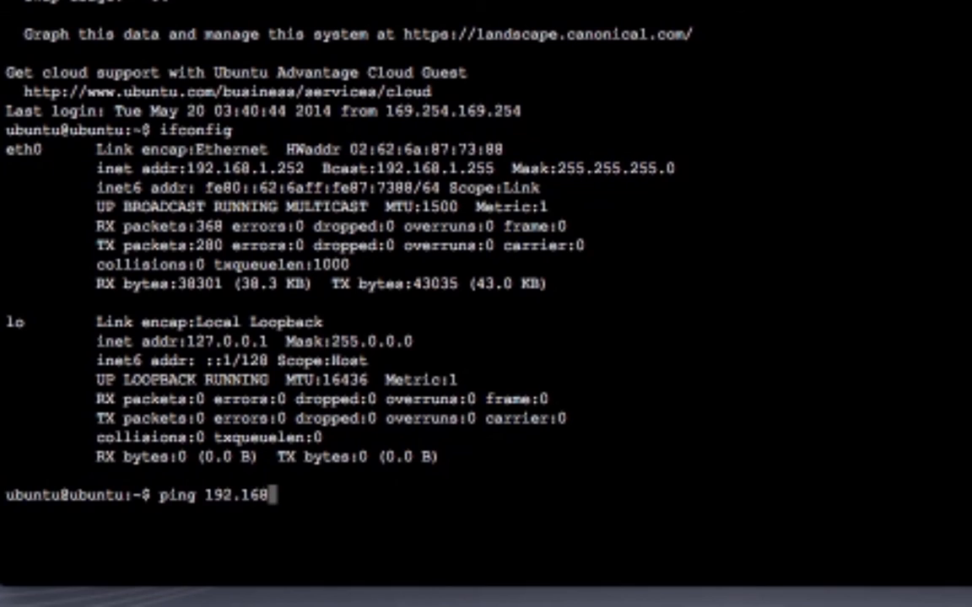
type(".2.154")
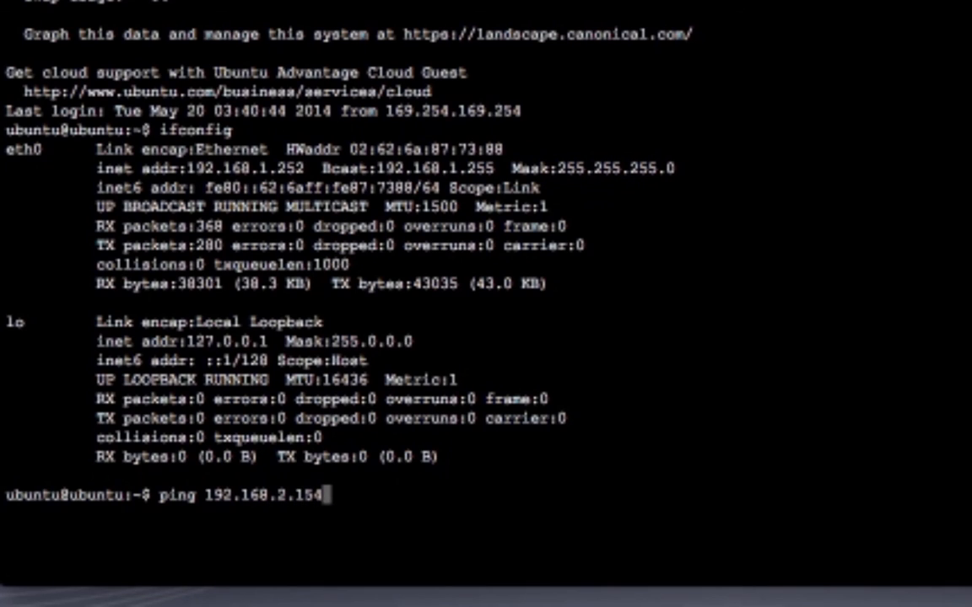